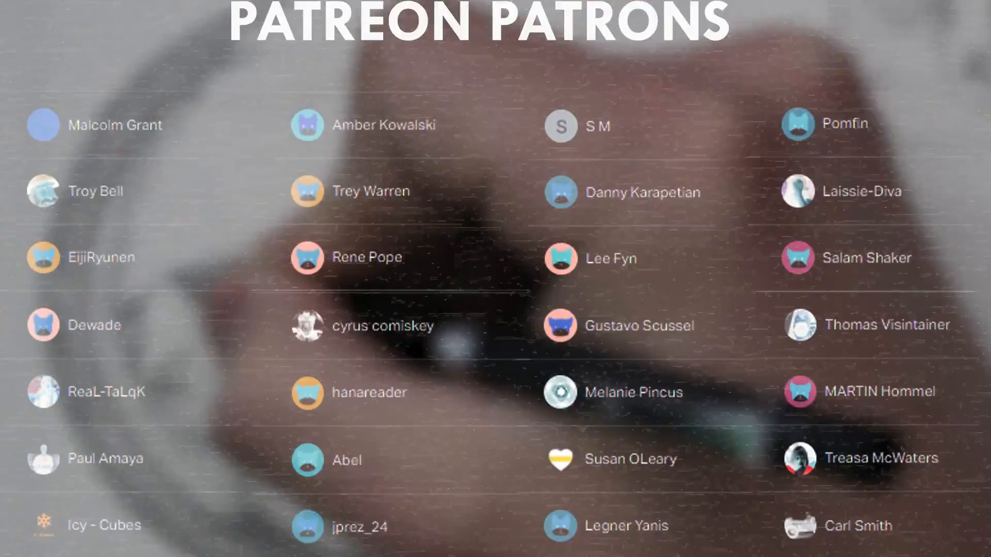
pyautogui.scroll(-3)
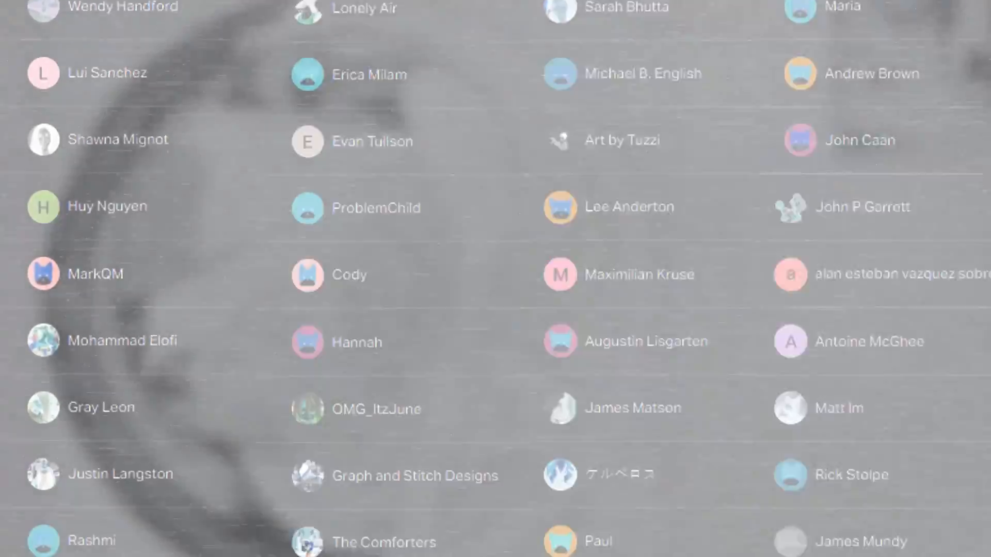
pyautogui.scroll(-3)
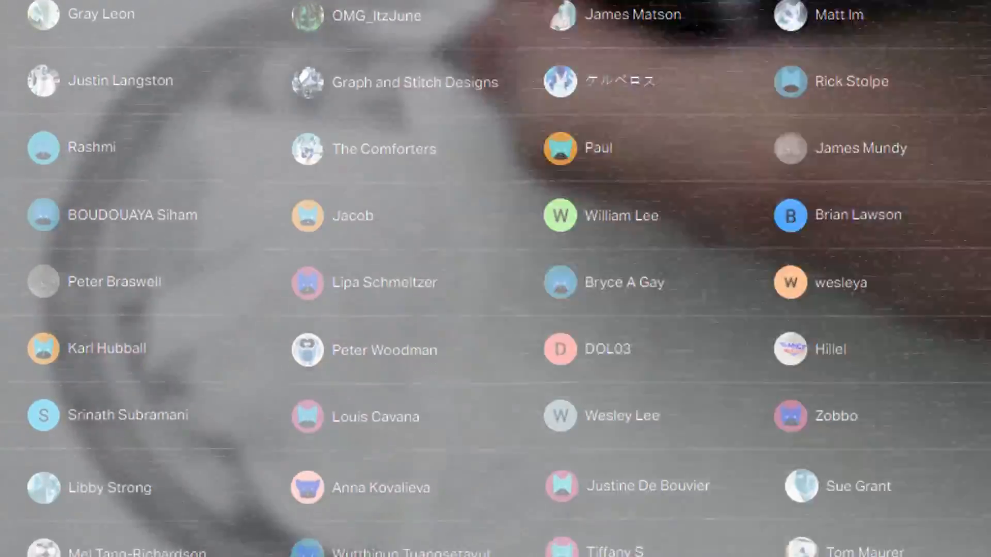